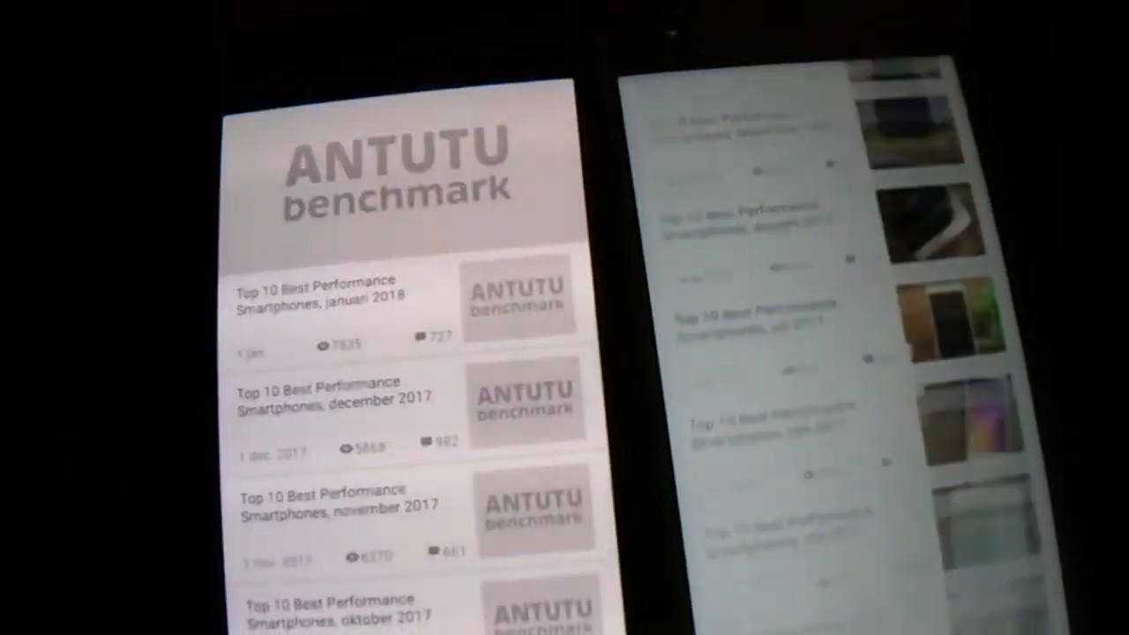
scroll("down", 3)
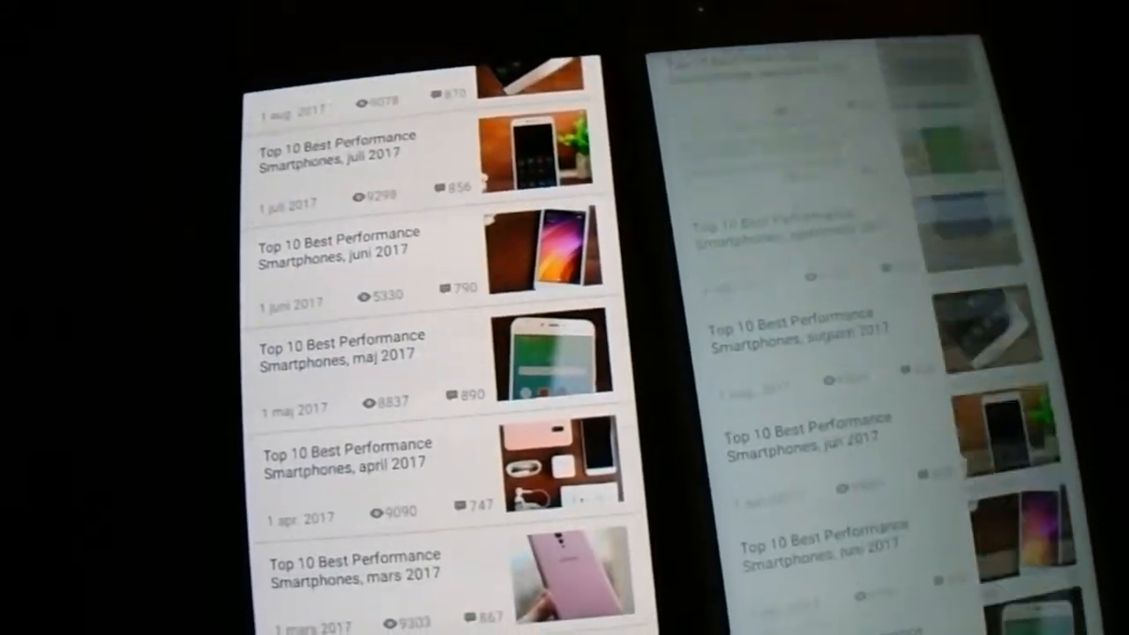
scroll("down", 3)
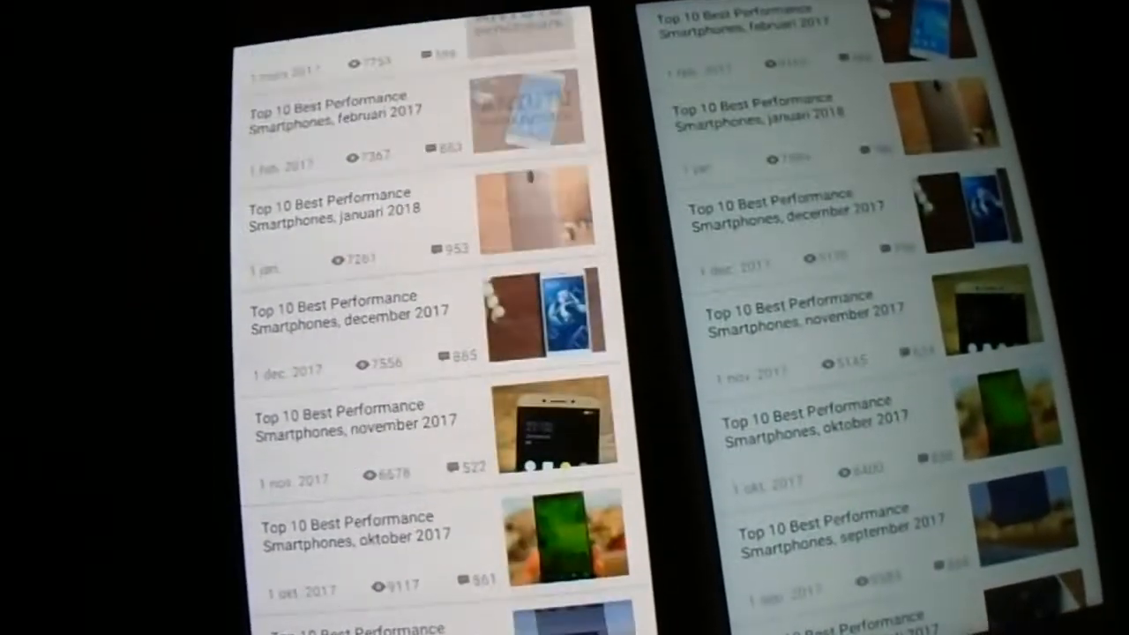
scroll("down", 3)
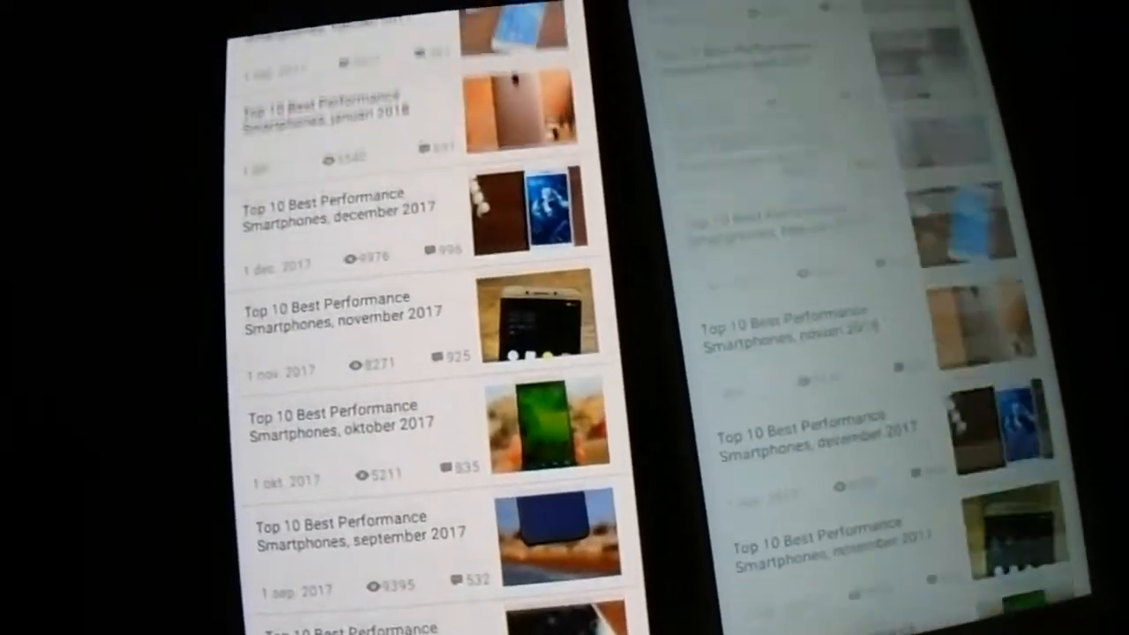
scroll("down", 3)
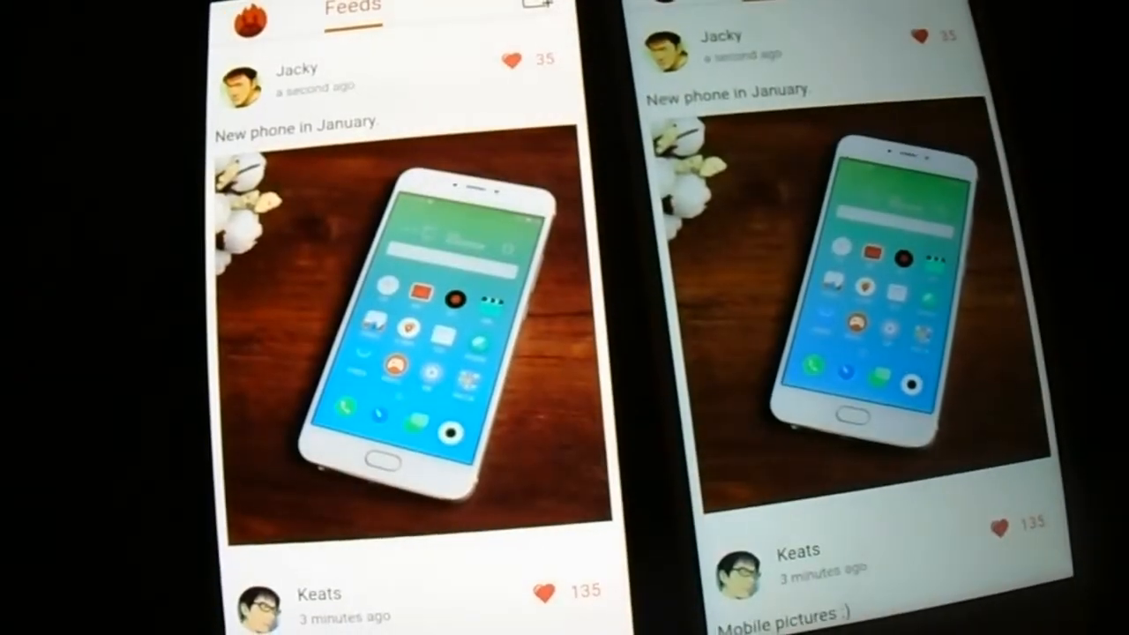
scroll("down", 3)
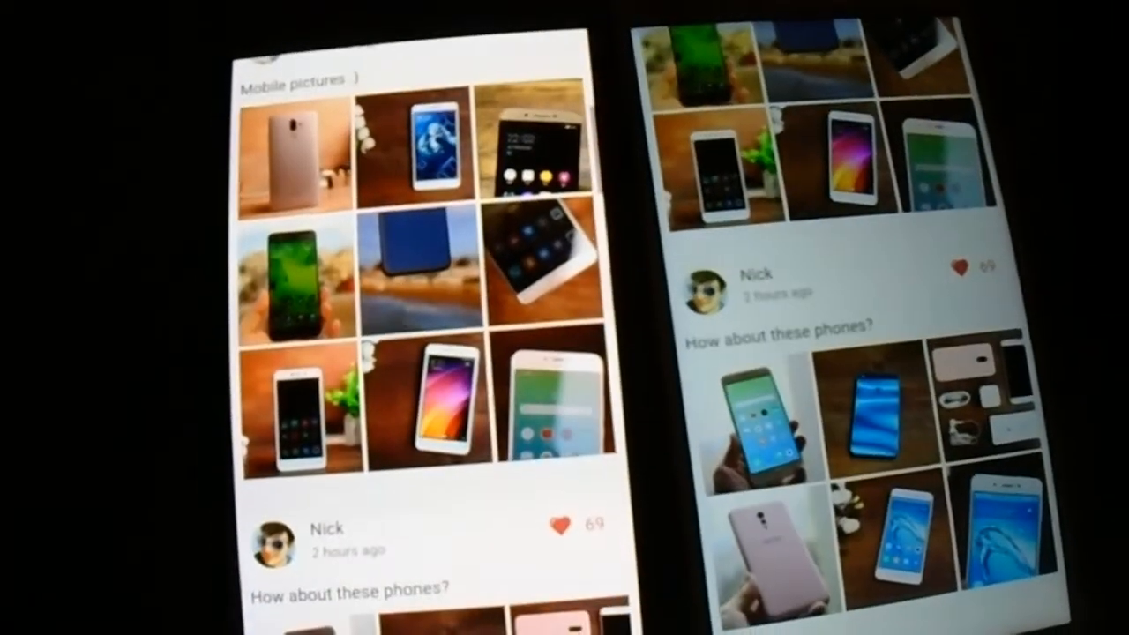
scroll("down", 3)
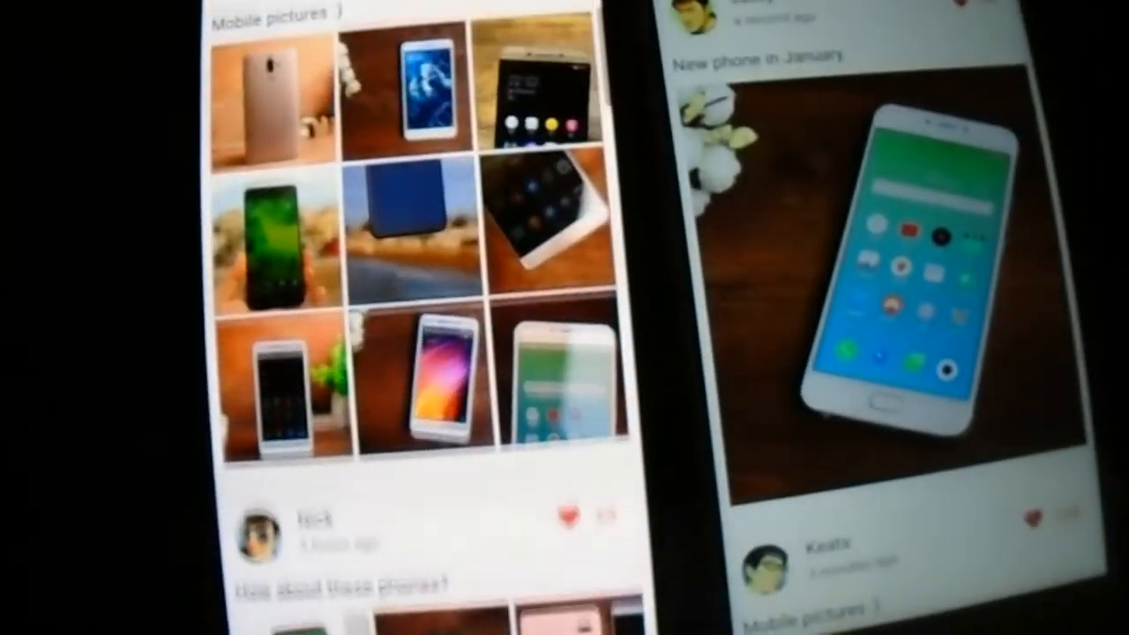
scroll("up", 3)
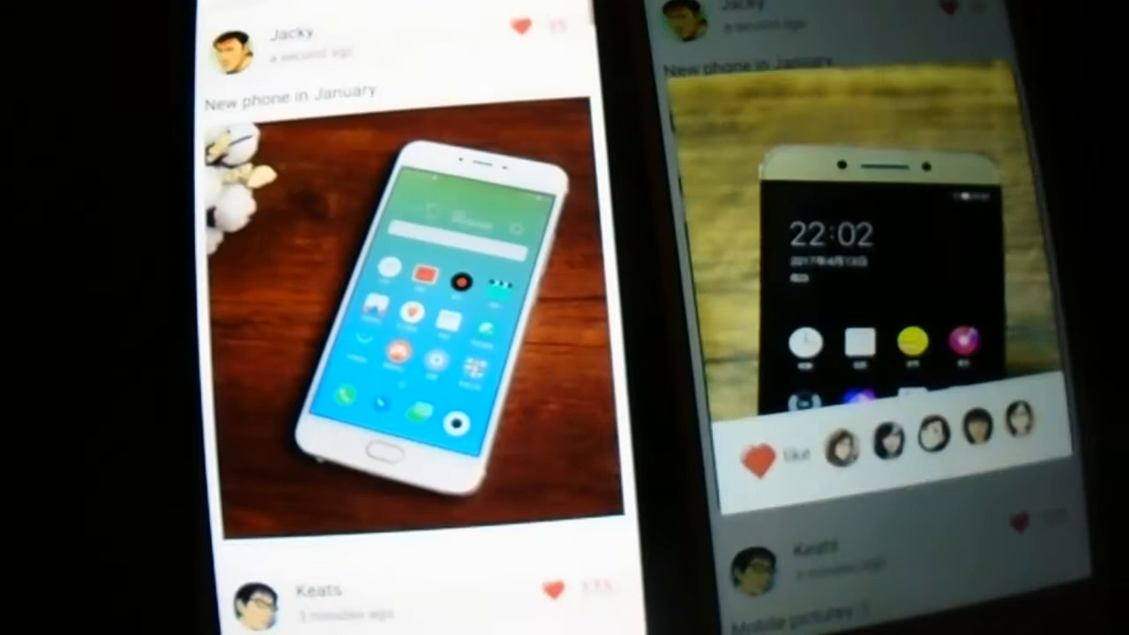